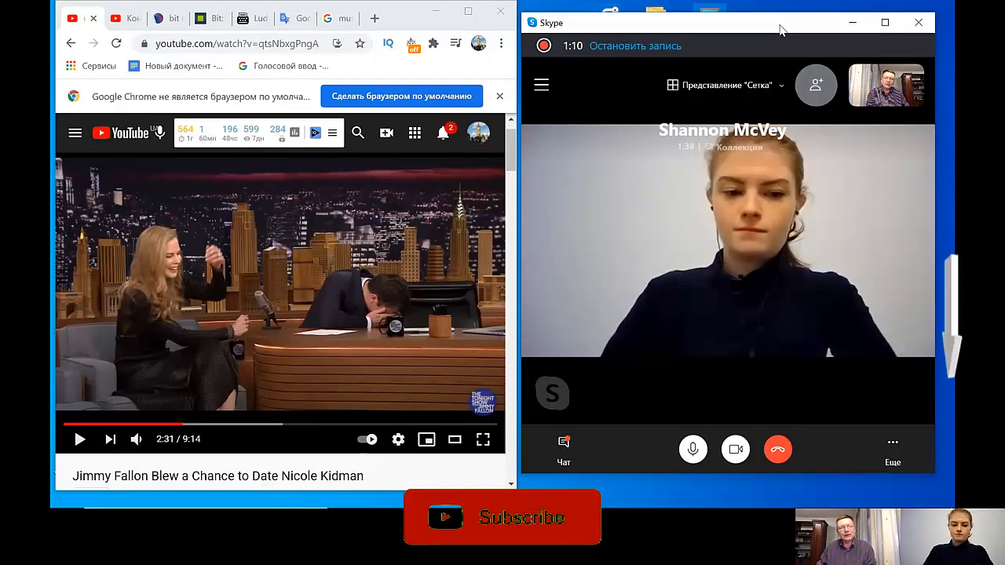
click(502, 519)
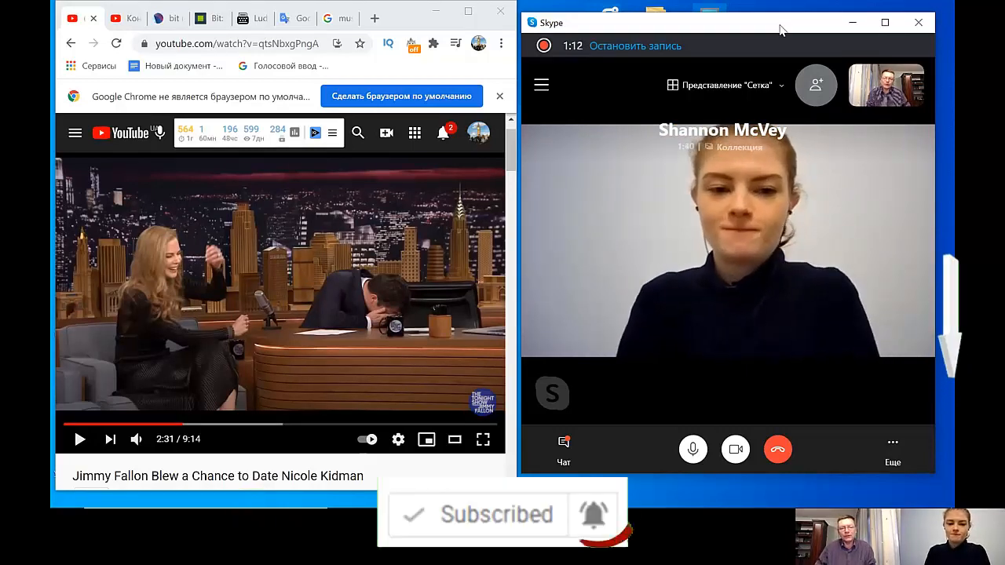